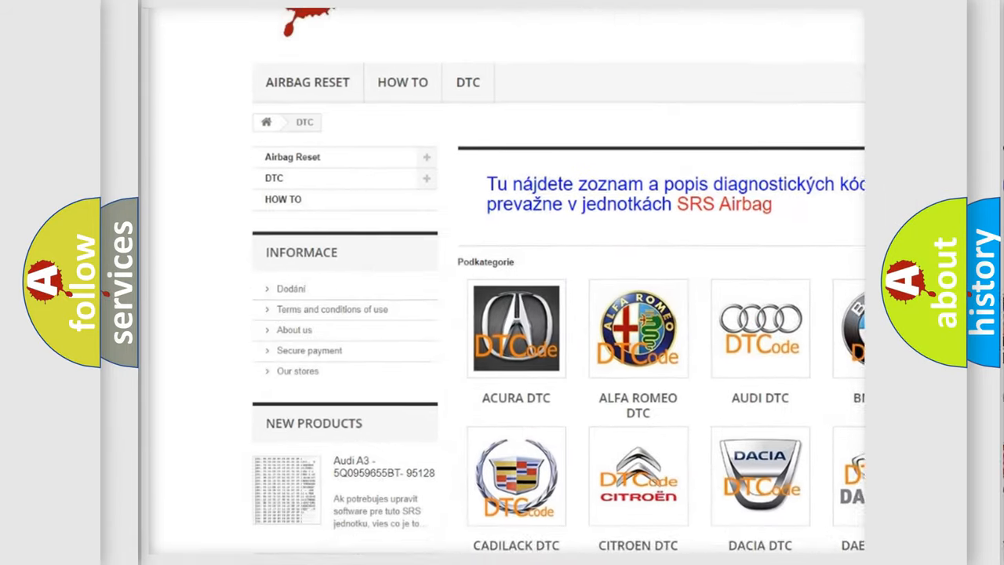
scroll(down, 3)
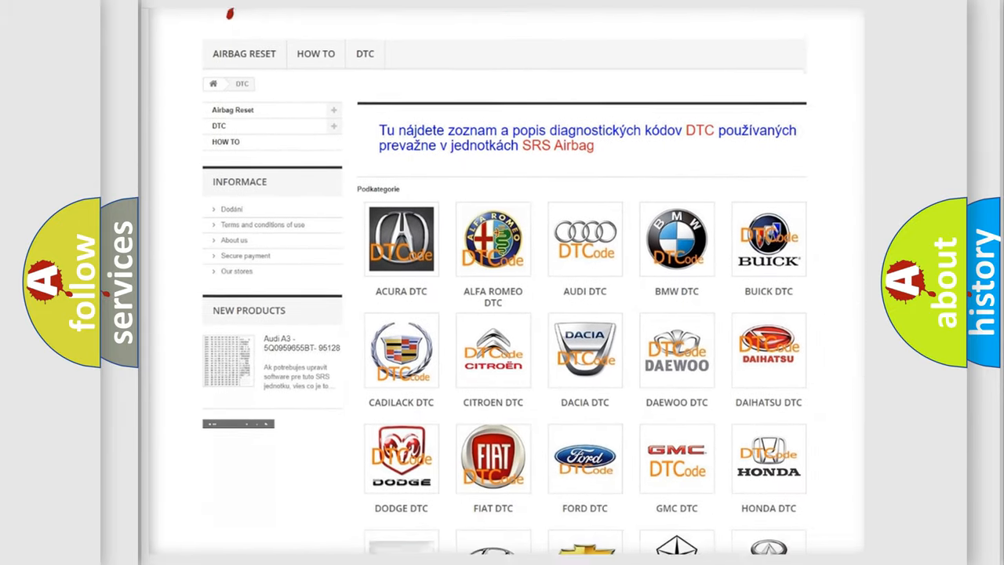
scroll(down, 3)
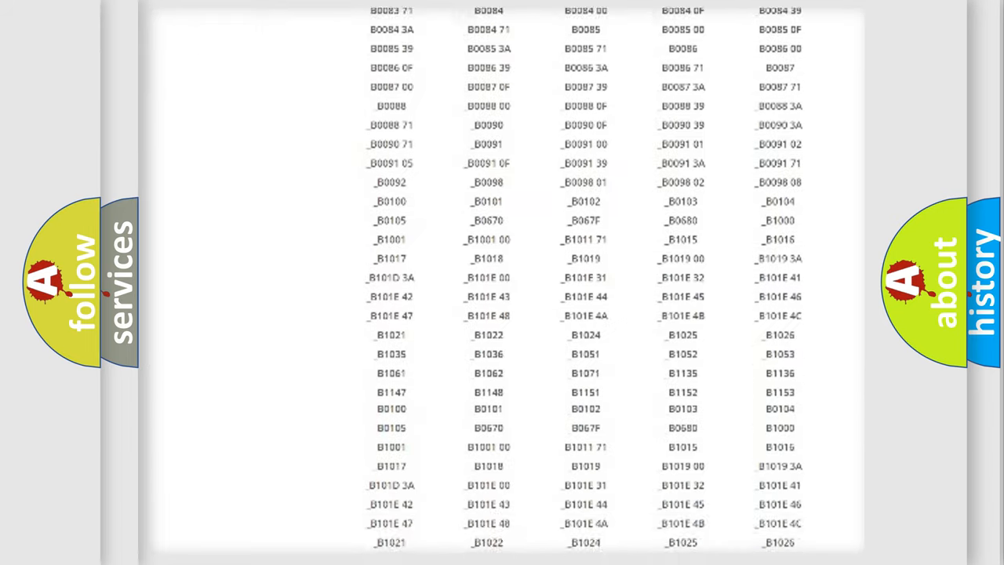
scroll(down, 3)
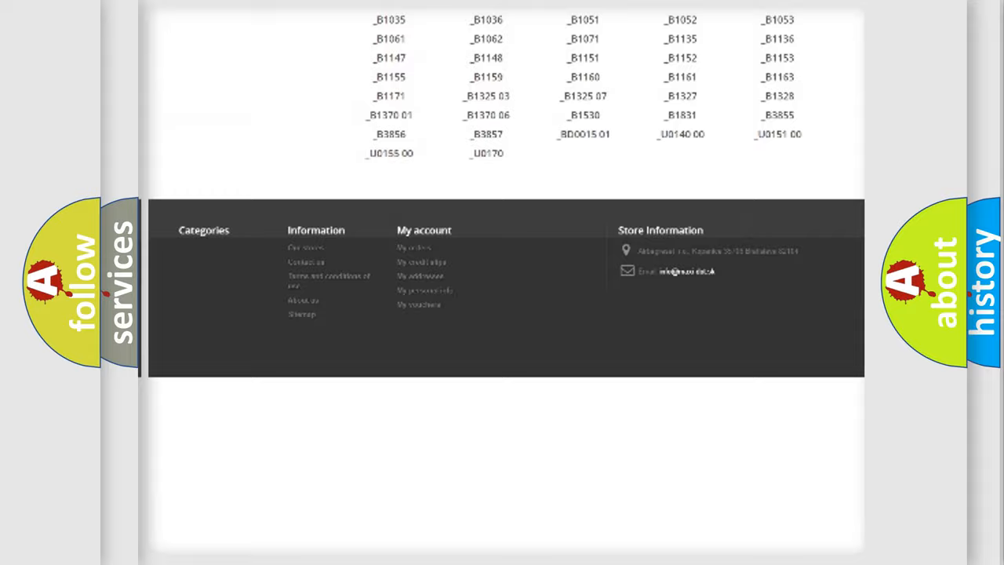
scroll(up, 3)
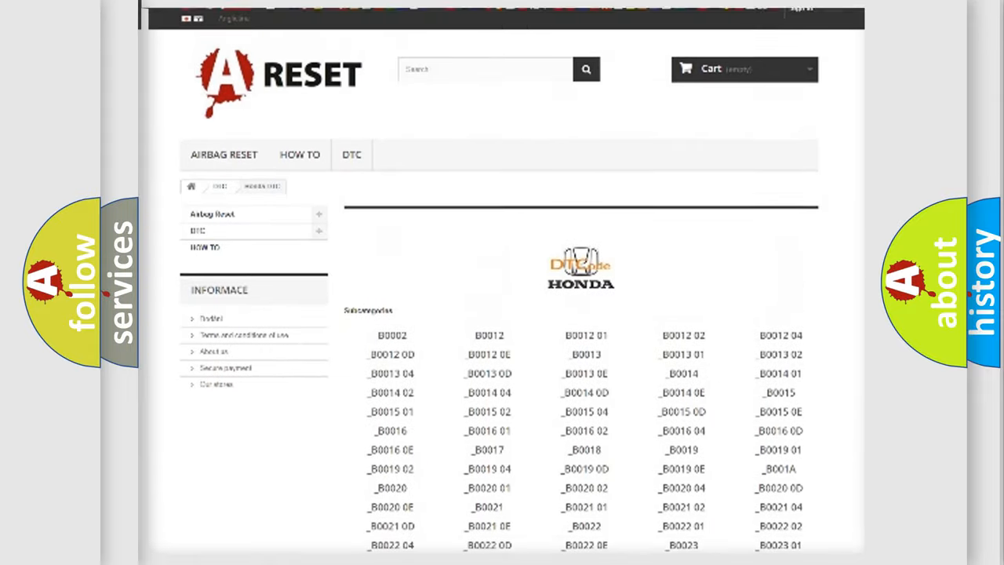